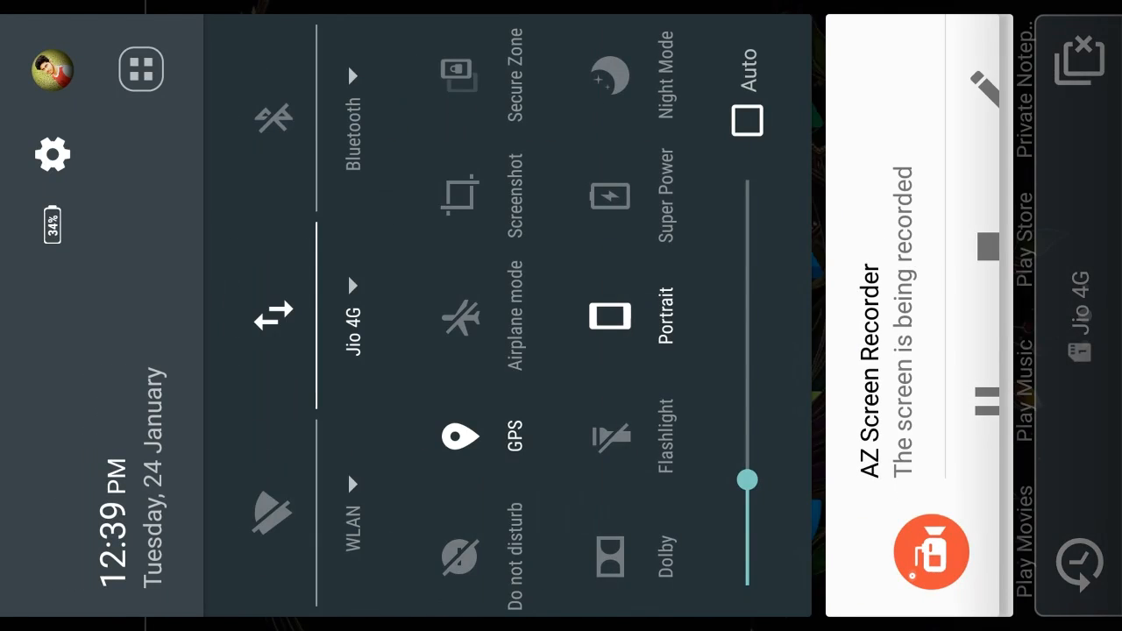
Open Android Settings from the gear icon in the notification shade
left_click(51, 155)
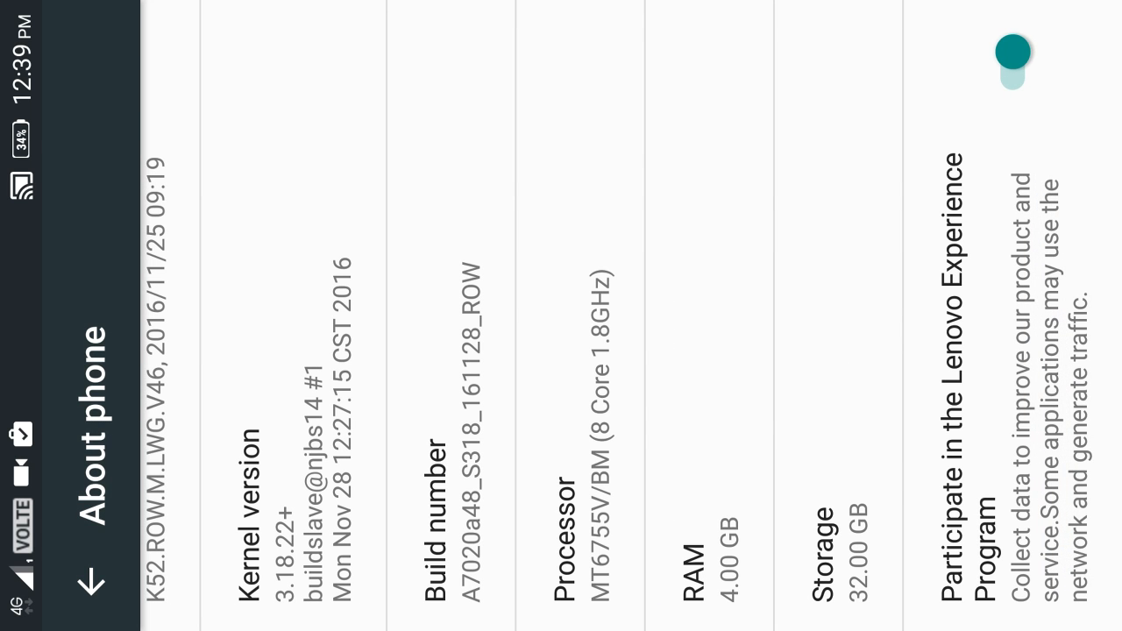
Review About phone details, start a system update check, then dismiss its dialog
scroll("left", 3)
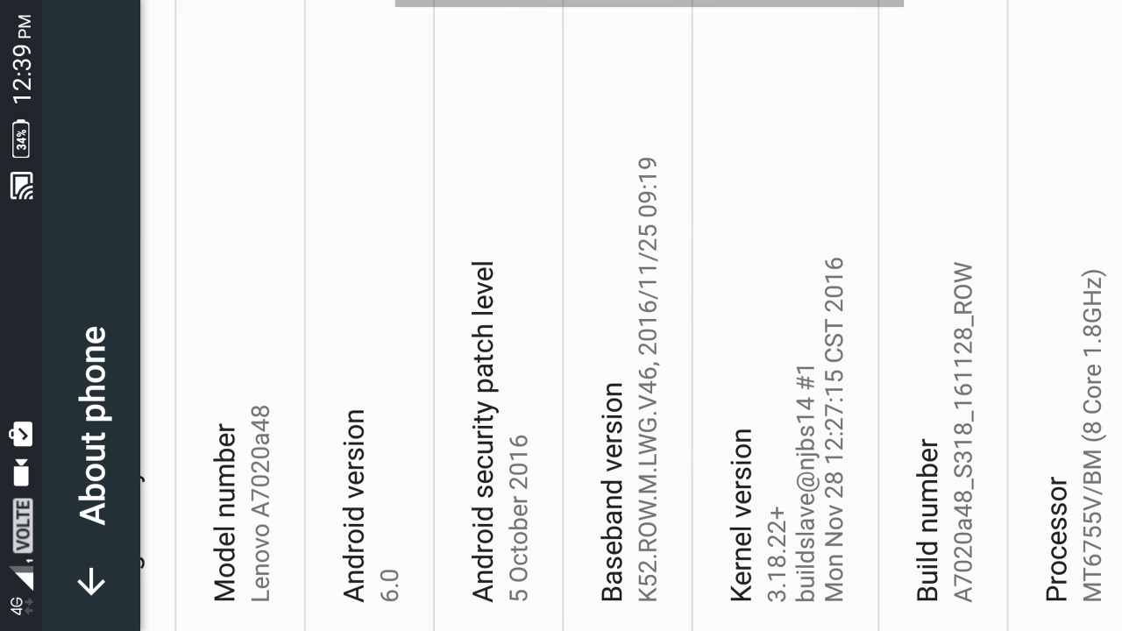
scroll("left", 3)
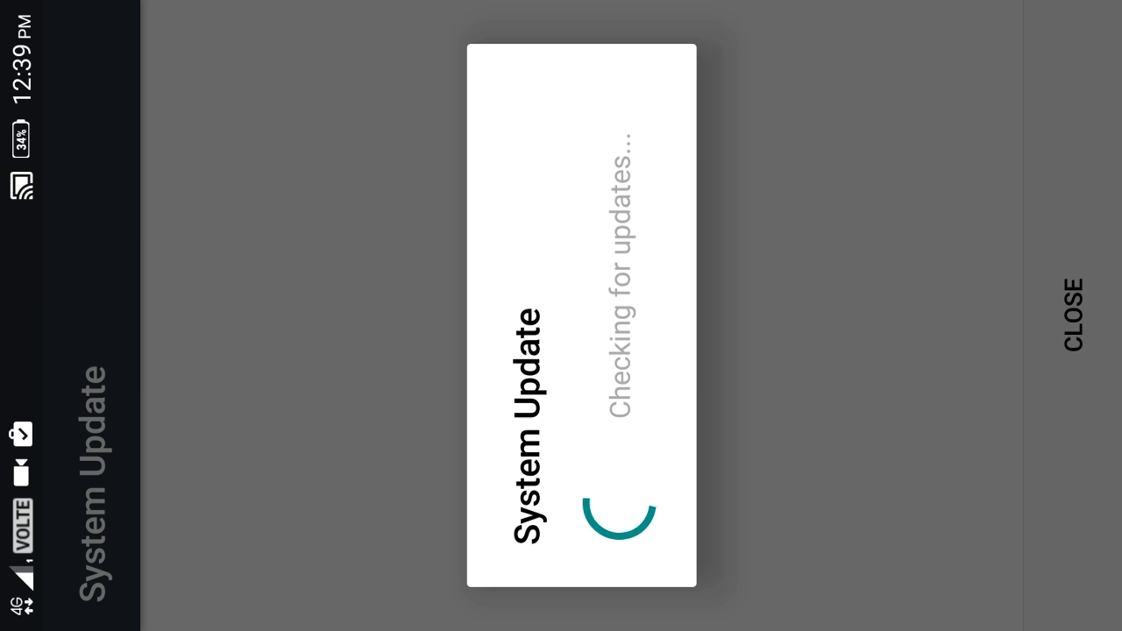
left_click(1069, 318)
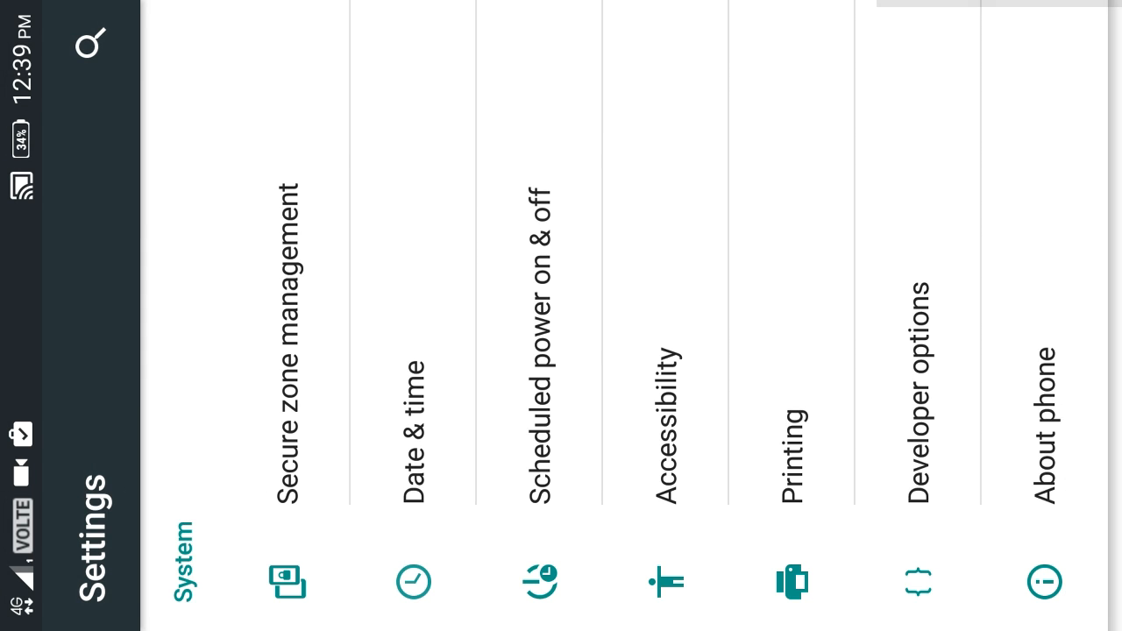
Go to Notification center's Status bar icons list
scroll("left", 3)
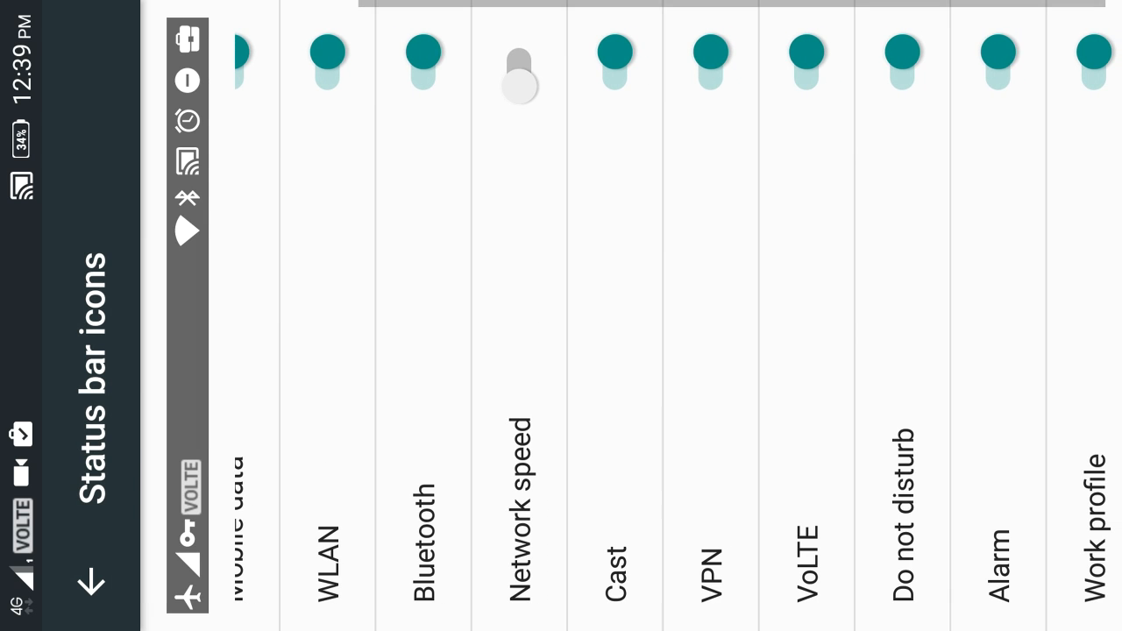
Confirm the VoLTE status bar icon is on, then return to Notification center
scroll("left", 3)
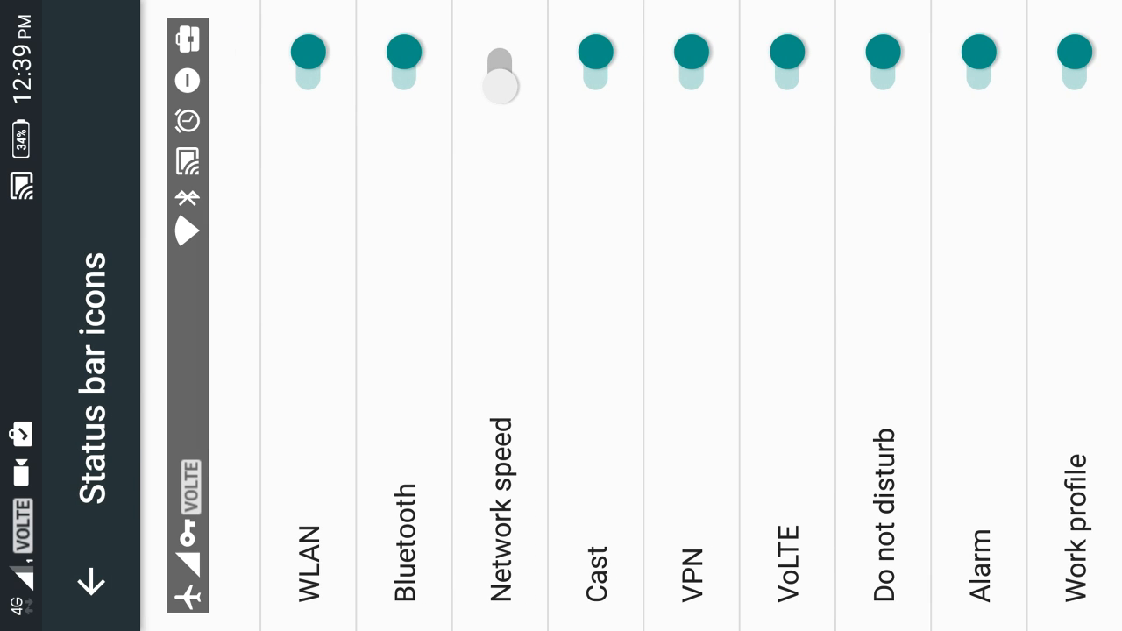
left_click(786, 61)
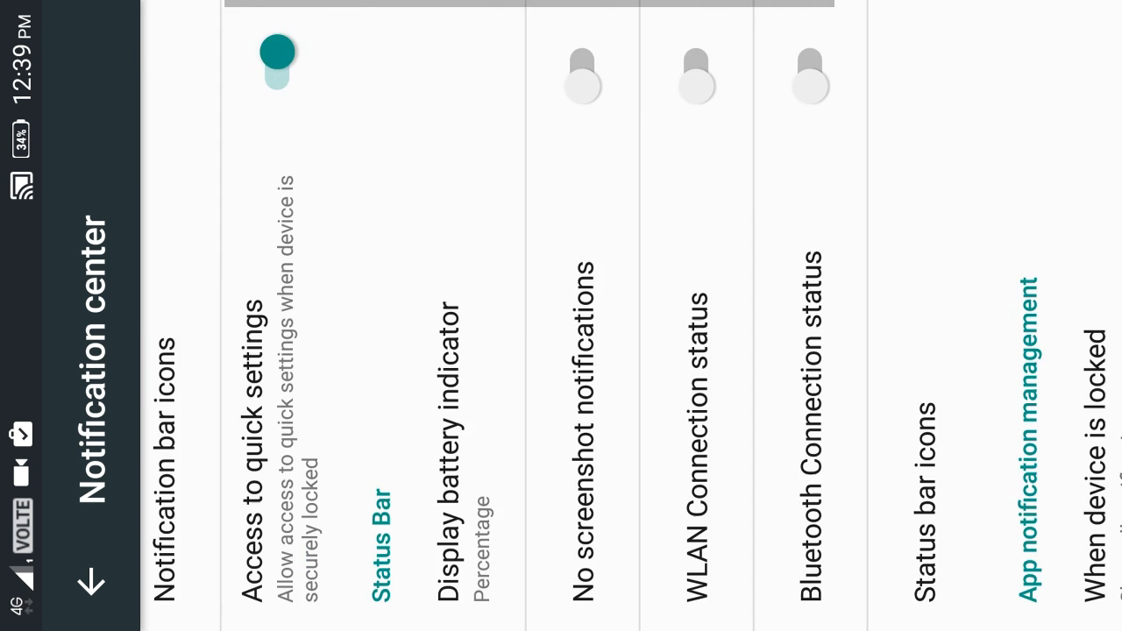
Go to the More page under Wireless & networks
scroll("right", 3)
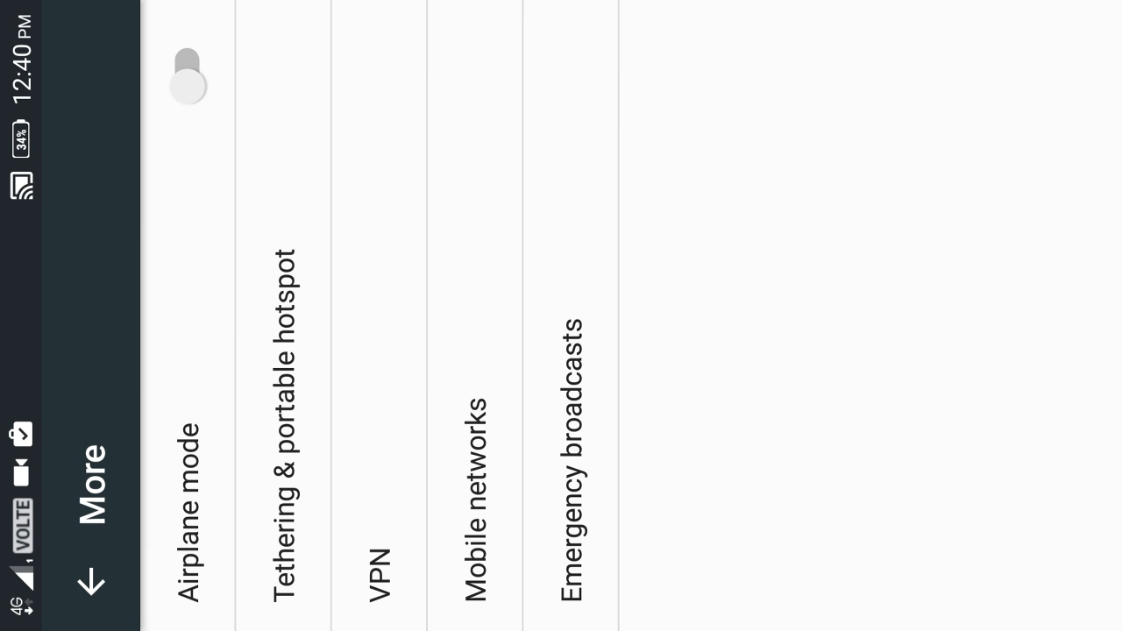
Open Mobile networks and confirm Enhanced 4G LTE Mode is on
left_click(474, 473)
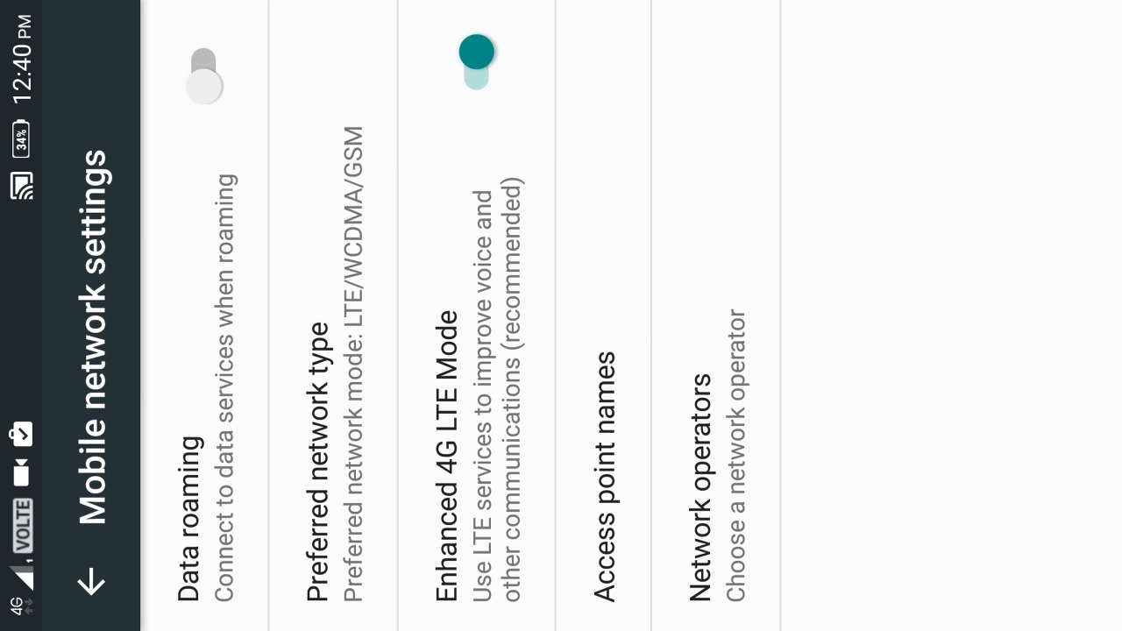